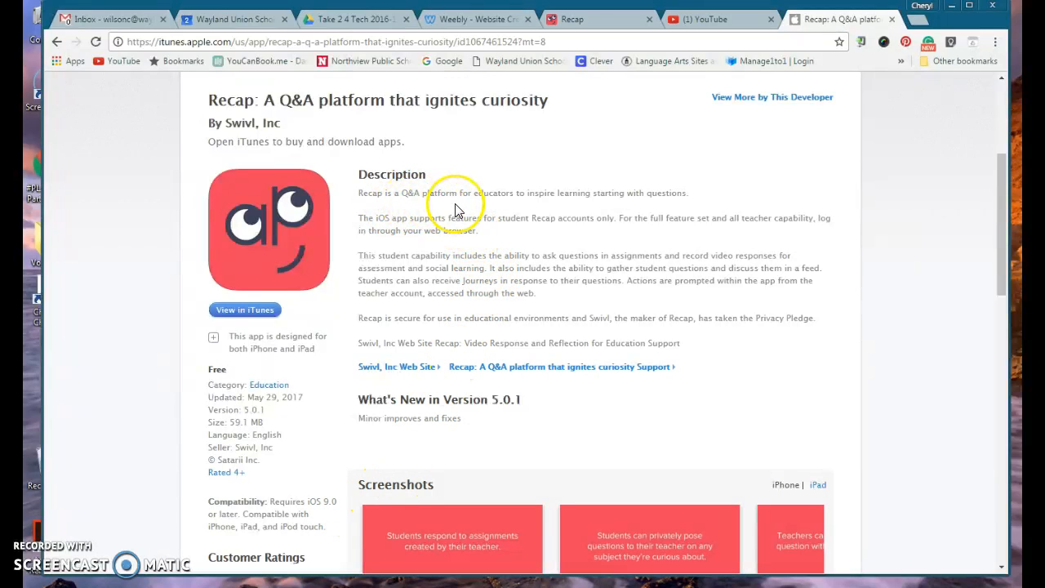
{"action": "mouse_move", "coordinate": [612, 209]}
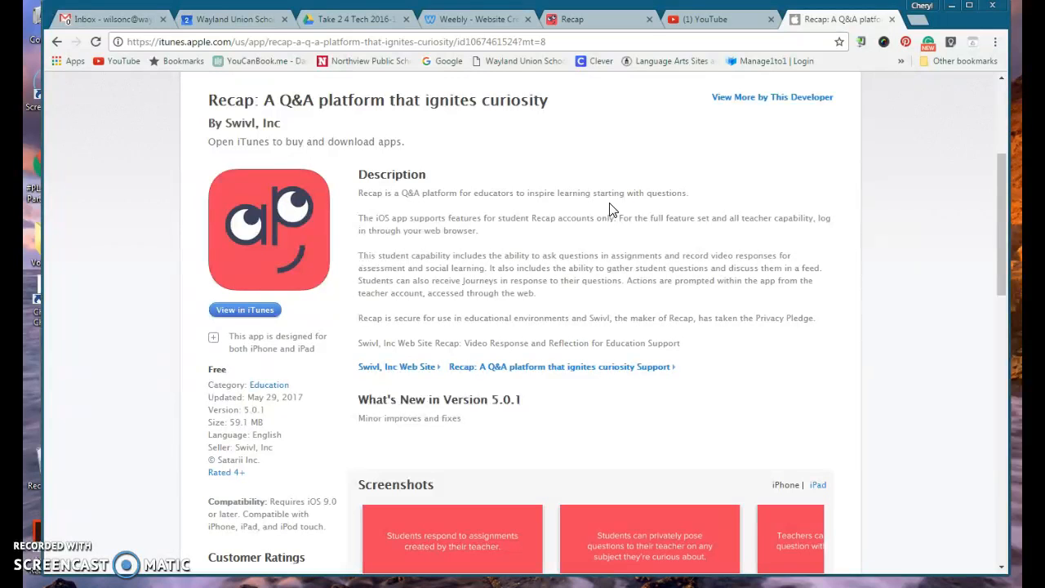
Browse the Recap app store page's screenshots, then return to the top.
{"action": "scroll", "scroll_direction": "down", "scroll_amount": 3}
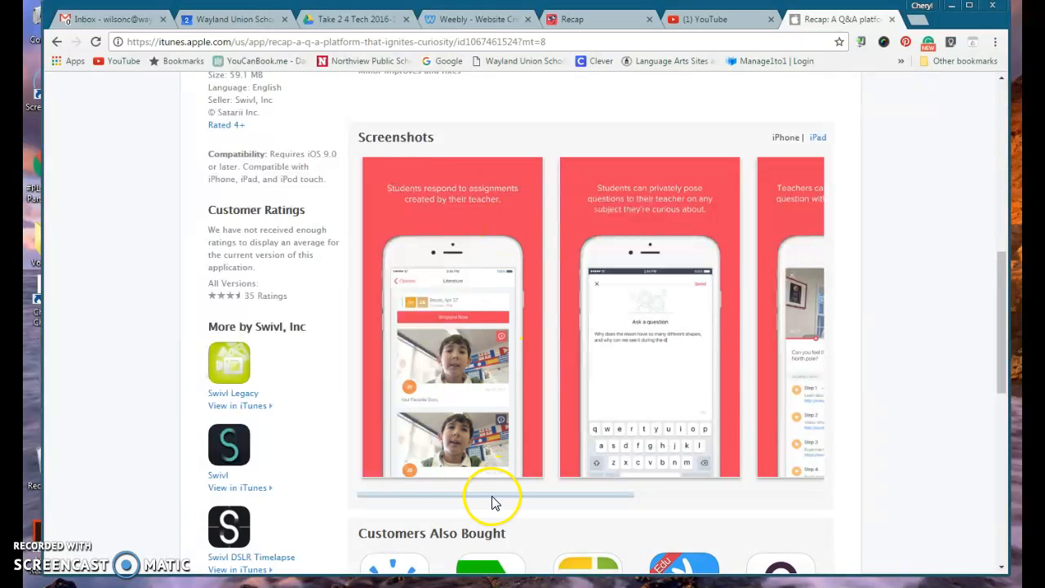
{"action": "left_click_drag", "start_coordinate": [493, 493], "coordinate": [562, 502]}
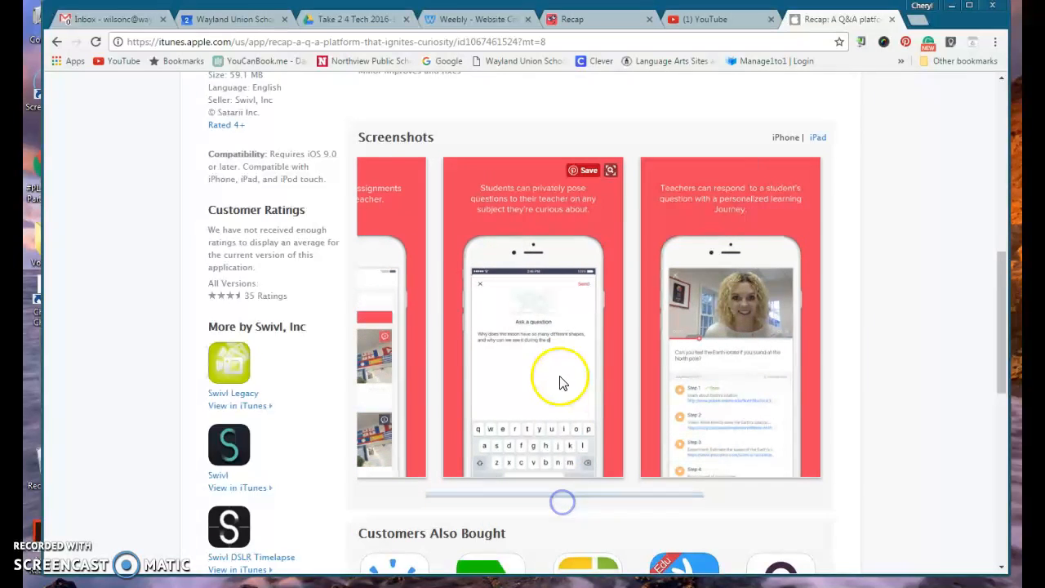
{"action": "left_click_drag", "start_coordinate": [562, 497], "coordinate": [588, 497]}
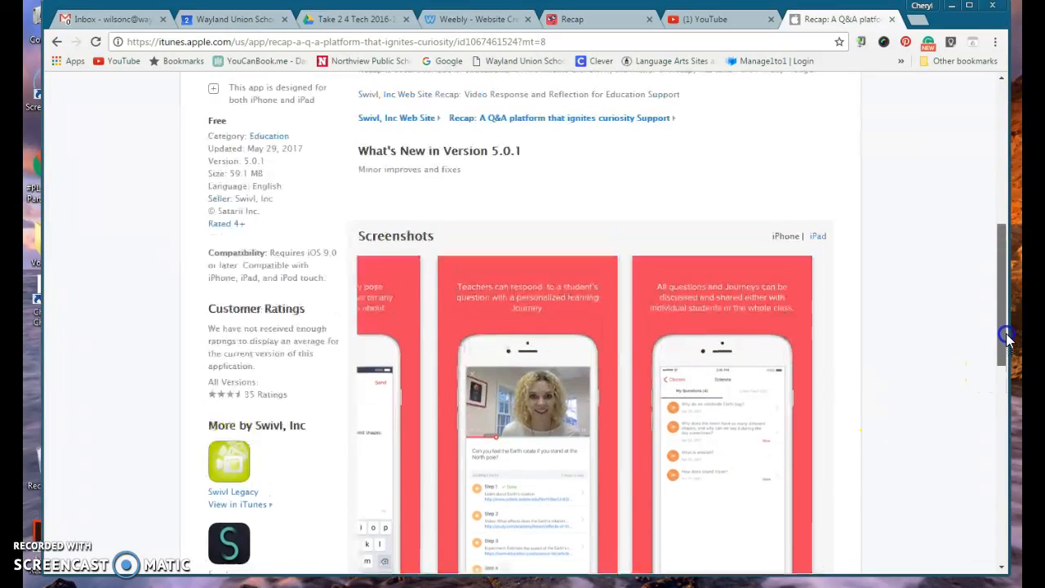
{"action": "scroll", "scroll_direction": "up", "scroll_amount": 3}
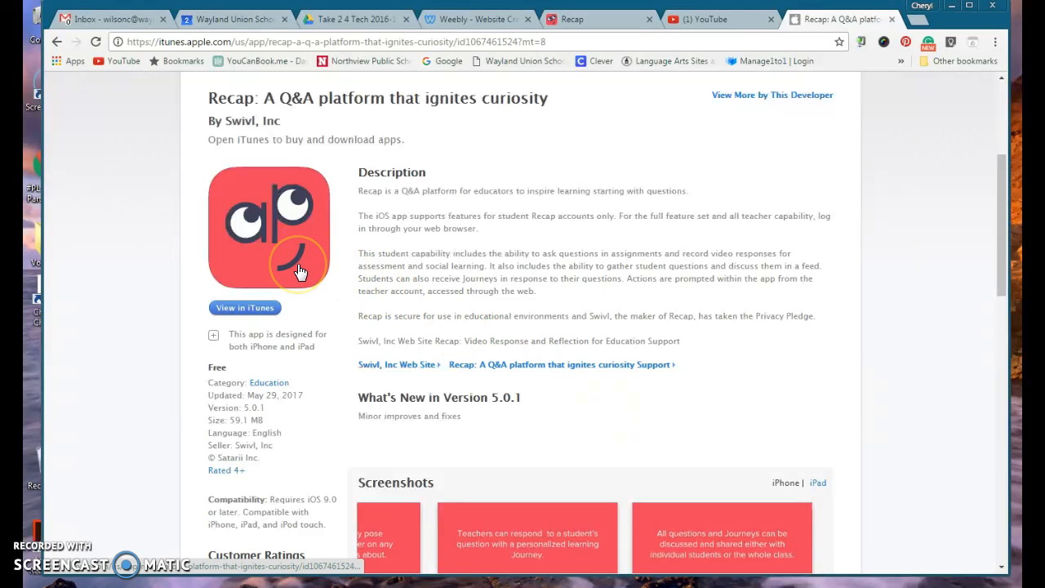
{"action": "mouse_move", "coordinate": [624, 129]}
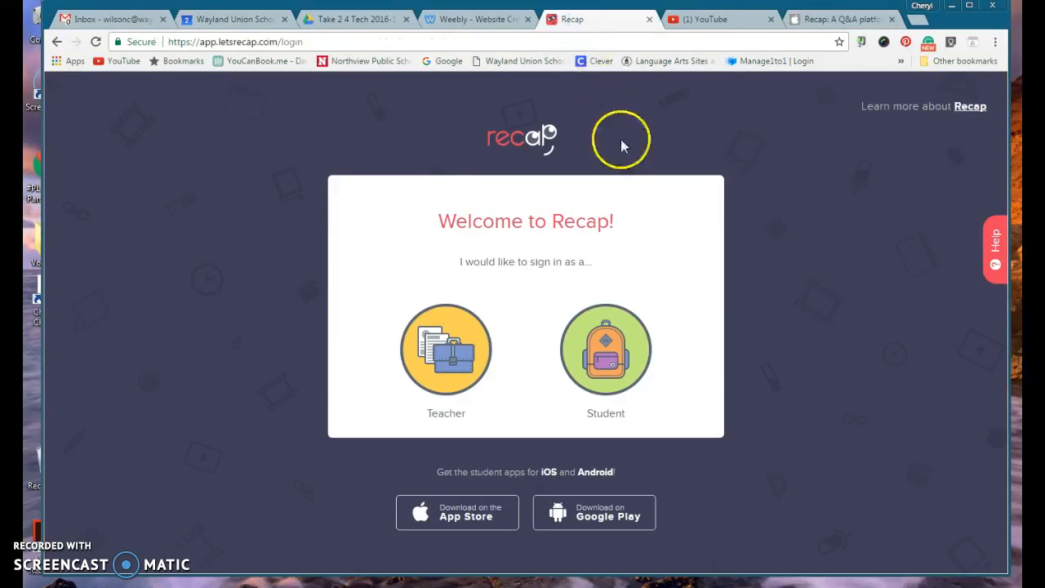
{"action": "mouse_move", "coordinate": [219, 59]}
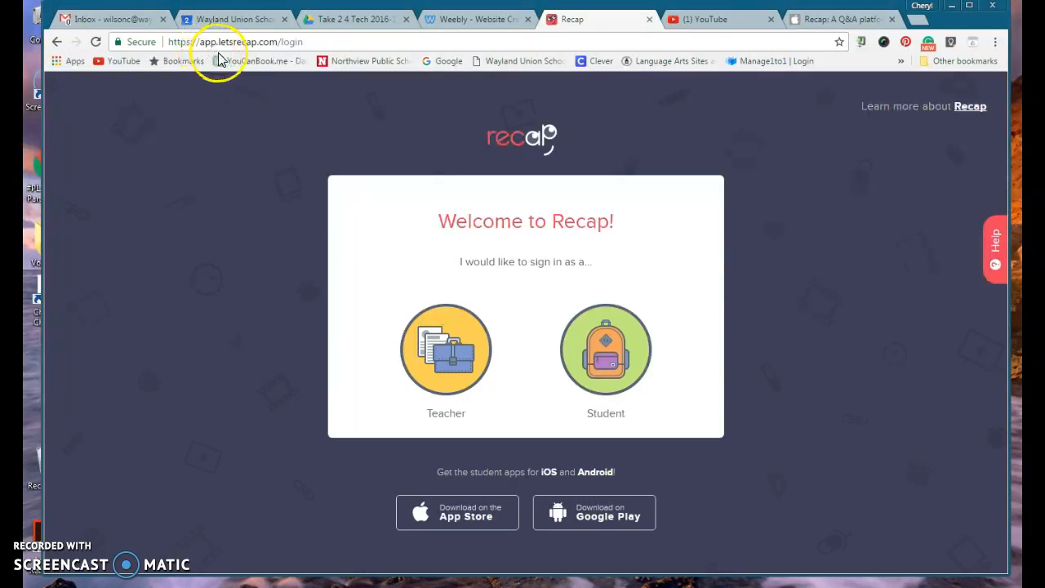
{"action": "mouse_move", "coordinate": [253, 57]}
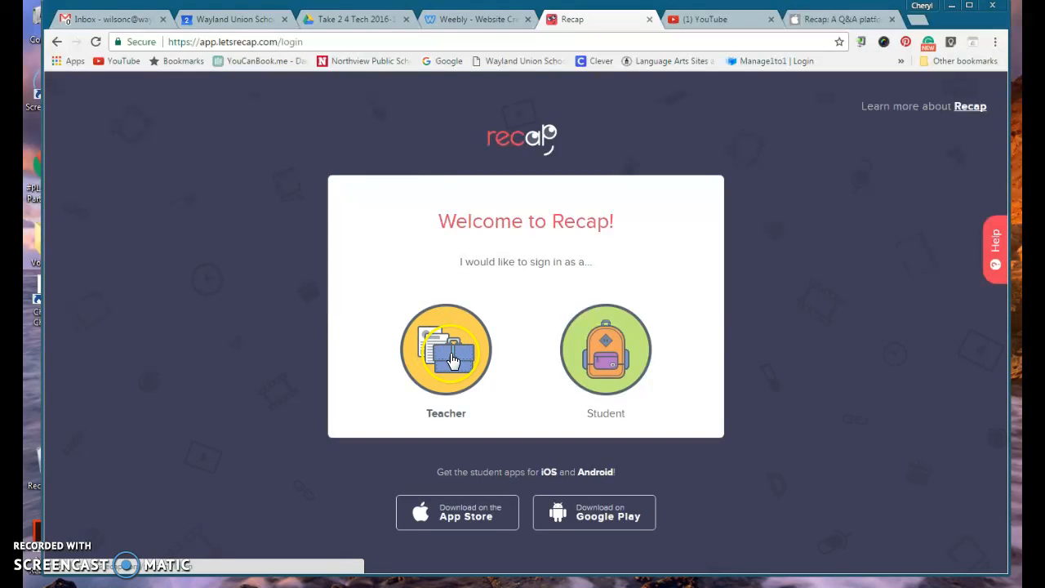
Choose Teacher Sign In on the Recap web app and start signing in with Google.
{"action": "left_click", "coordinate": [445, 349]}
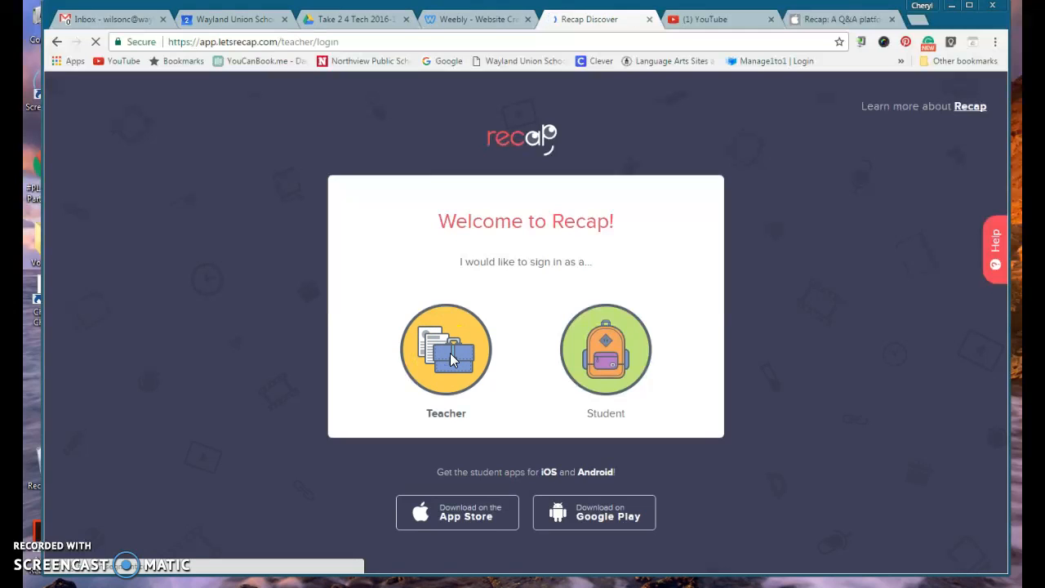
{"action": "left_click", "coordinate": [446, 350]}
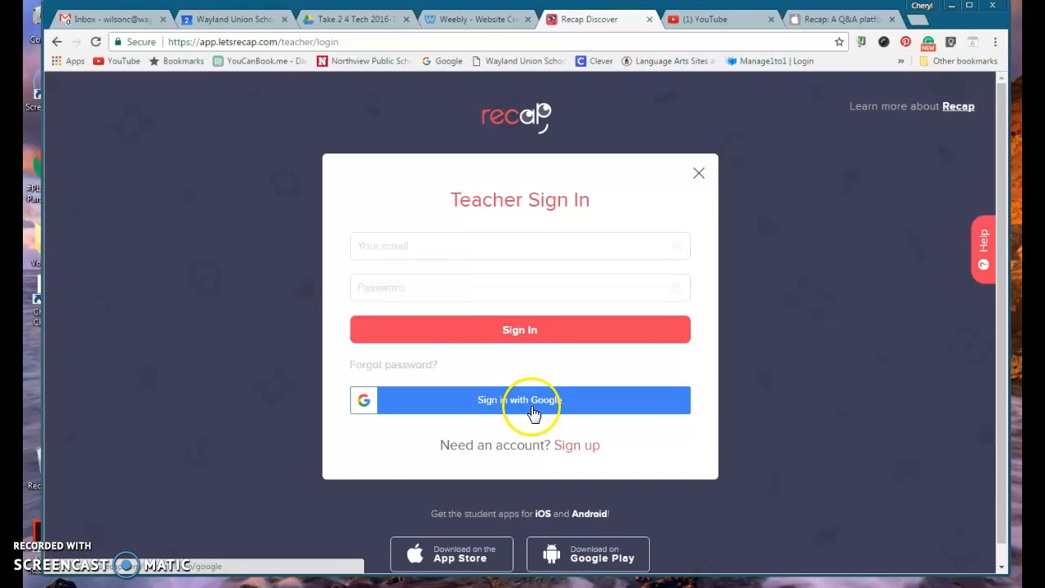
{"action": "left_click", "coordinate": [520, 398]}
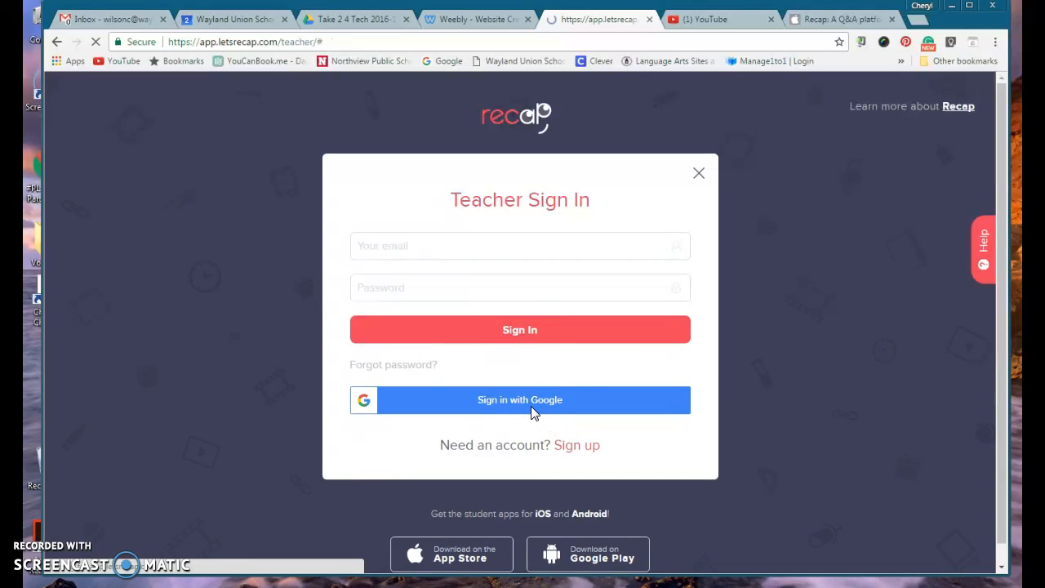